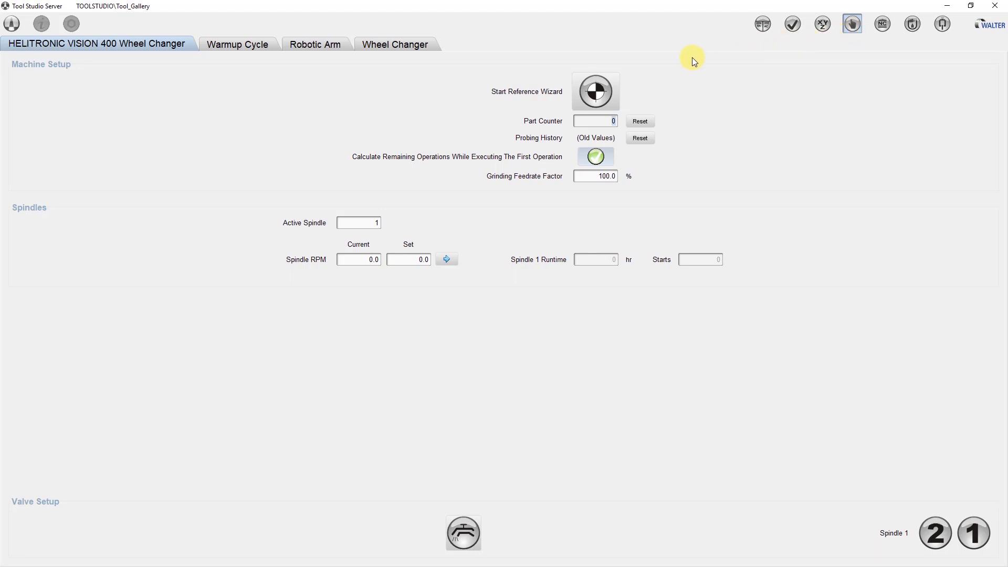
Set the C-Axis Platform X3 add-on to Tail Stock (tilting) with a 10 mm pin diameter
{"action": "left_click", "coordinate": [594, 90]}
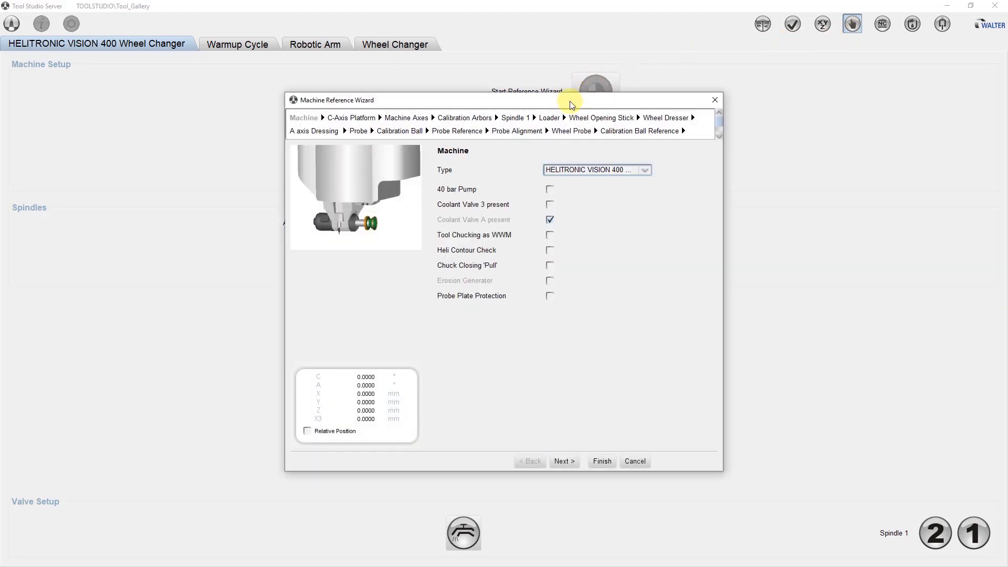
{"action": "left_click", "coordinate": [351, 117]}
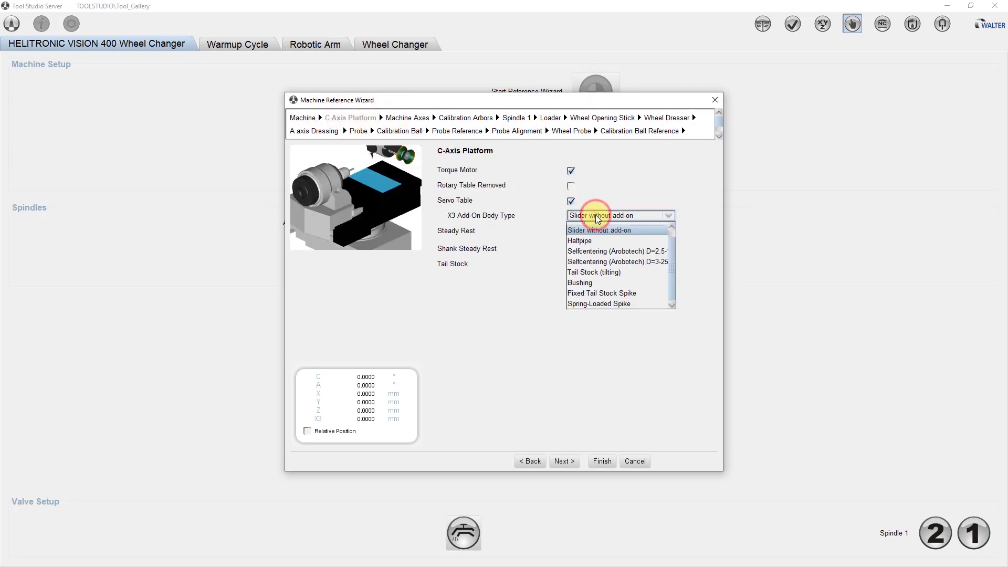
{"action": "left_click", "coordinate": [593, 272]}
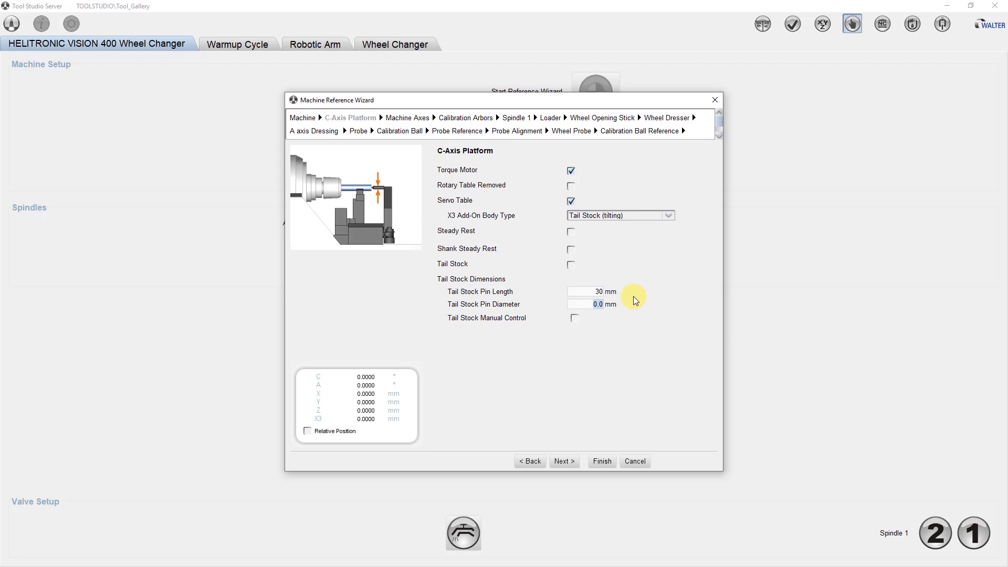
{"action": "type", "text": "10"}
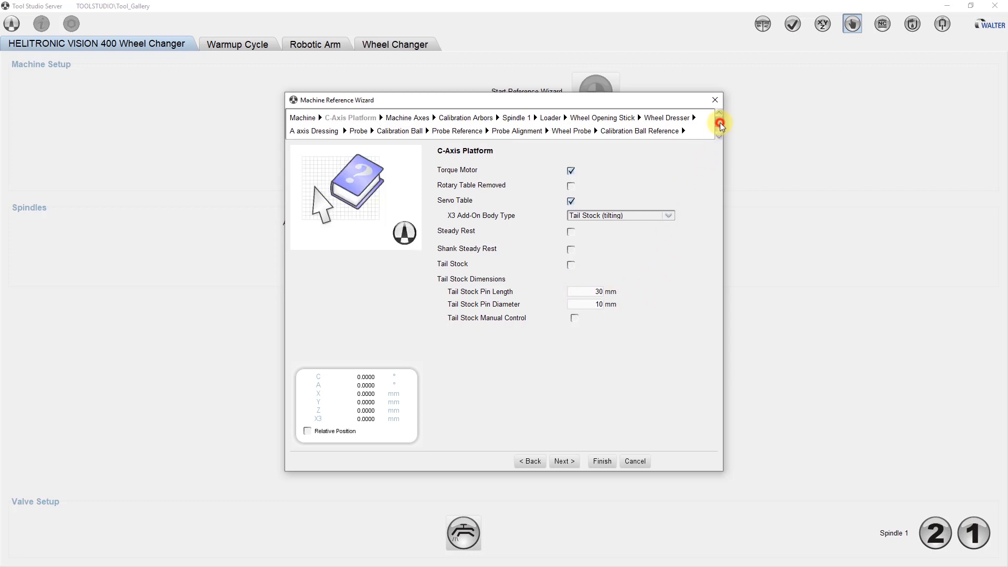
Teach the X3 tail stock position from the current axis value, 185.32 mm
{"action": "left_click", "coordinate": [718, 122]}
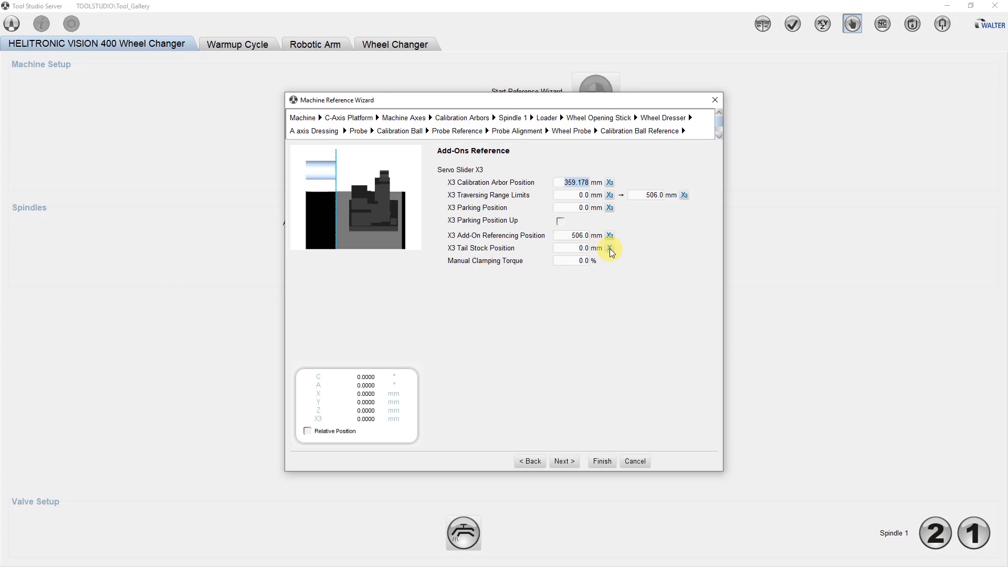
{"action": "left_click", "coordinate": [609, 250]}
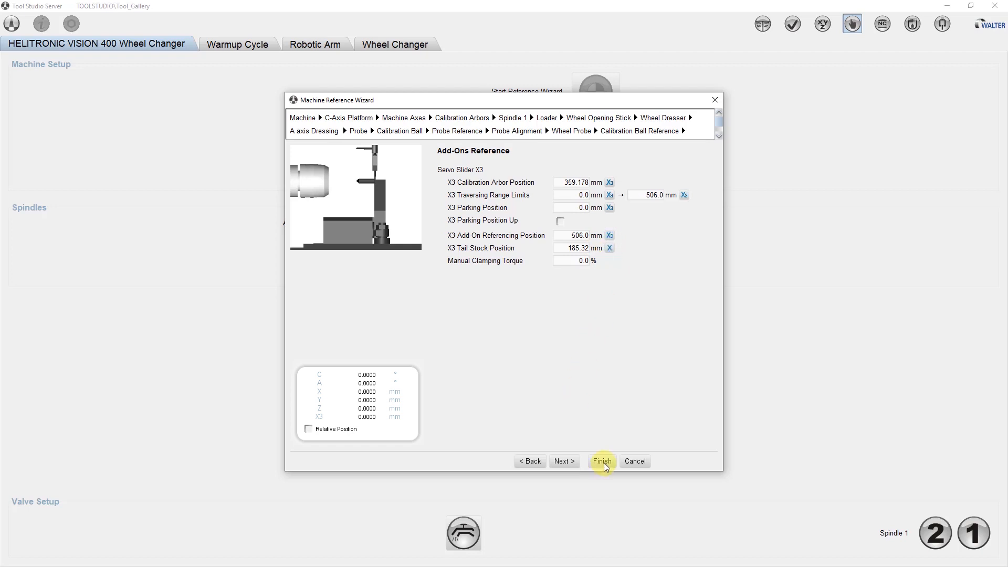
{"action": "left_click", "coordinate": [602, 461]}
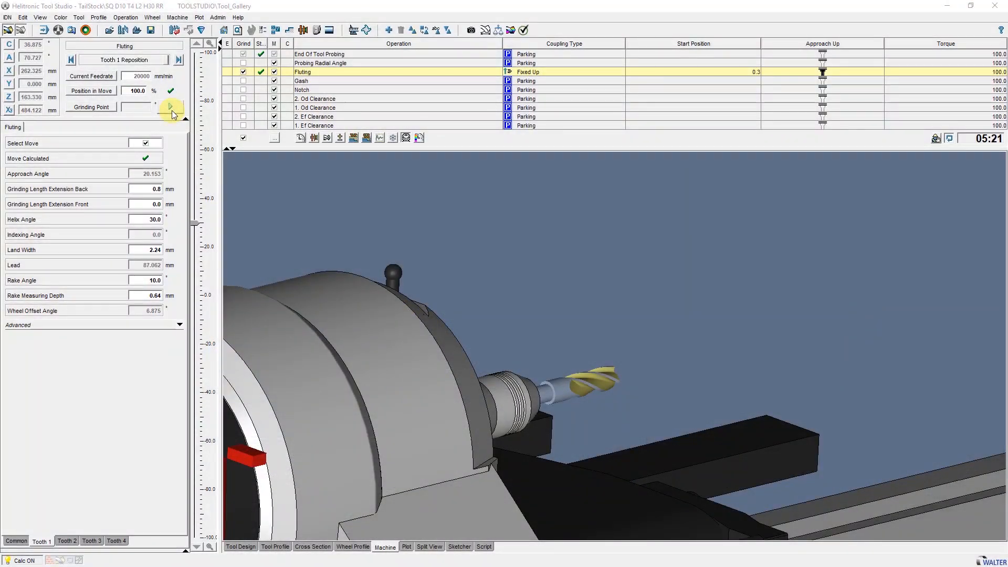
Play the Fluting grinding simulation until the wheel reaches tooth 3
{"action": "left_click", "coordinate": [170, 107]}
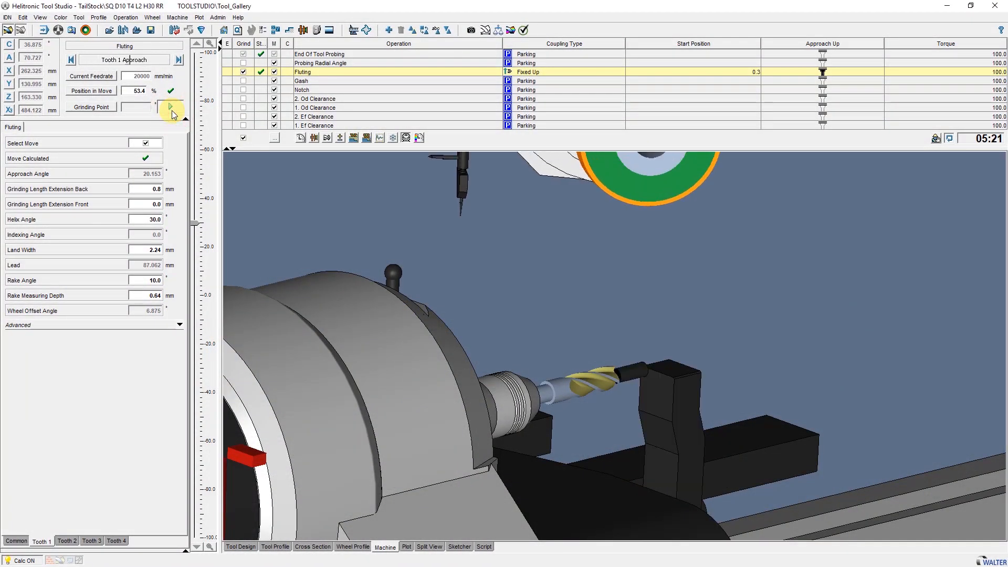
{"action": "left_click", "coordinate": [169, 107]}
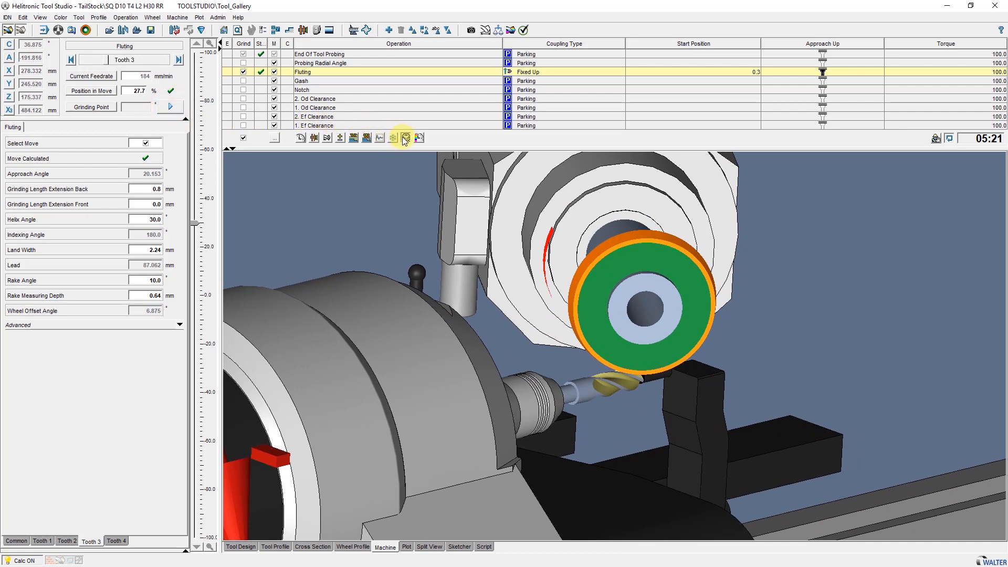
{"action": "mouse_move", "coordinate": [405, 137]}
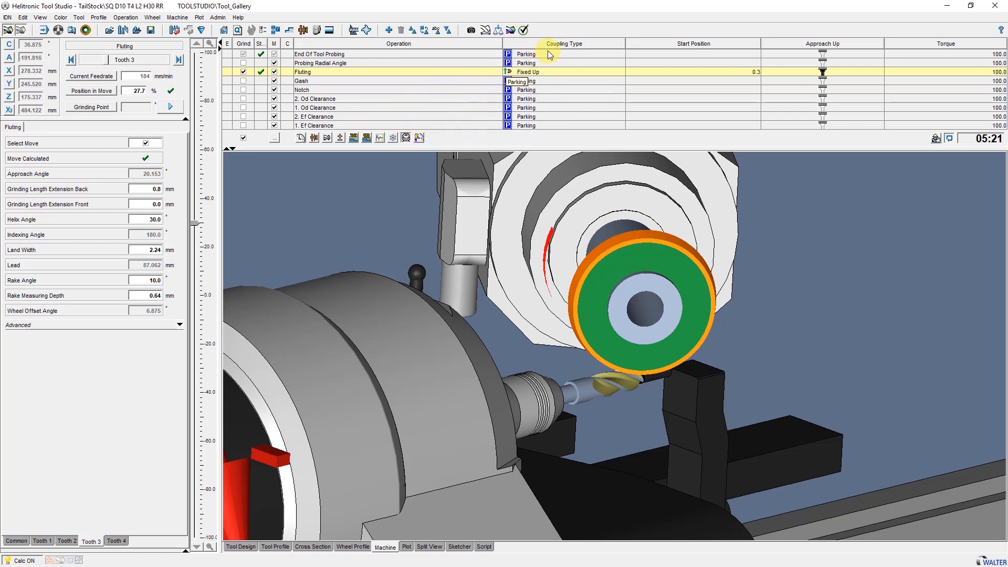
{"action": "mouse_move", "coordinate": [577, 53]}
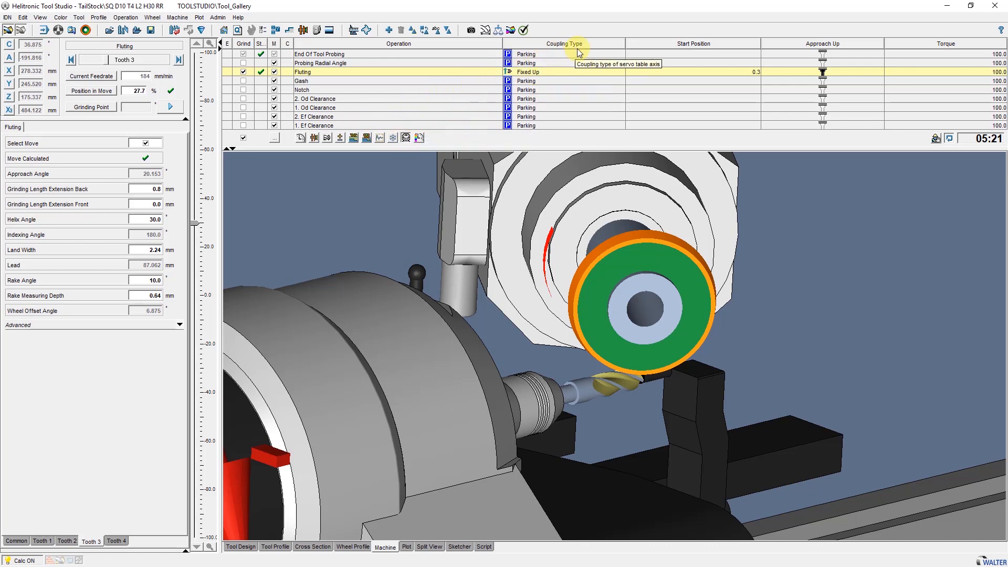
{"action": "mouse_move", "coordinate": [564, 76]}
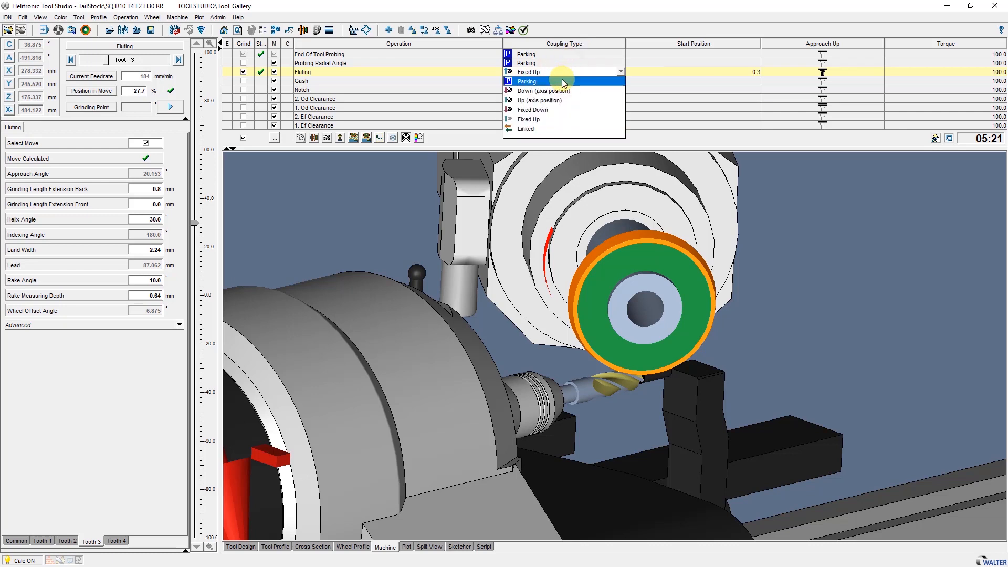
{"action": "mouse_move", "coordinate": [565, 82]}
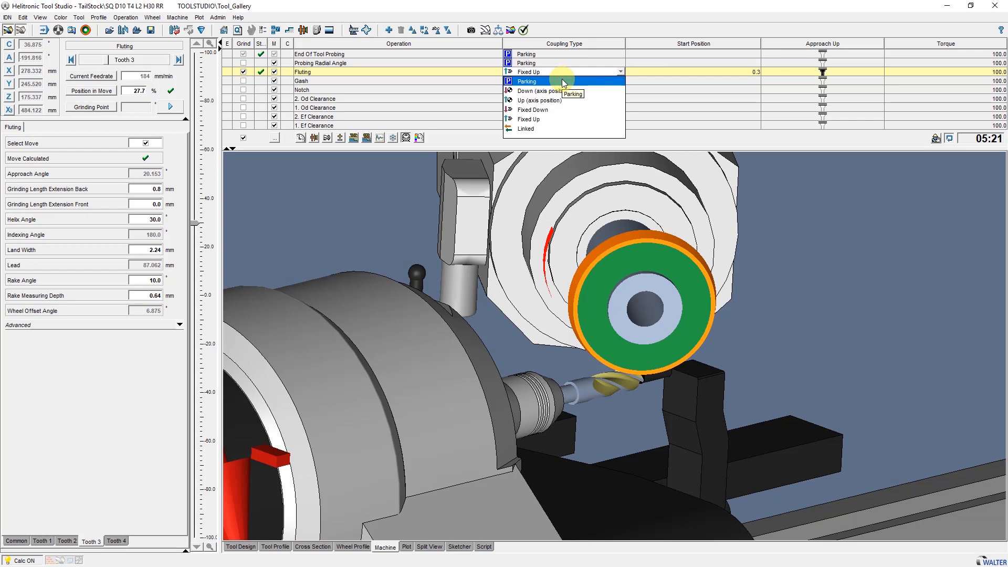
{"action": "mouse_move", "coordinate": [560, 90]}
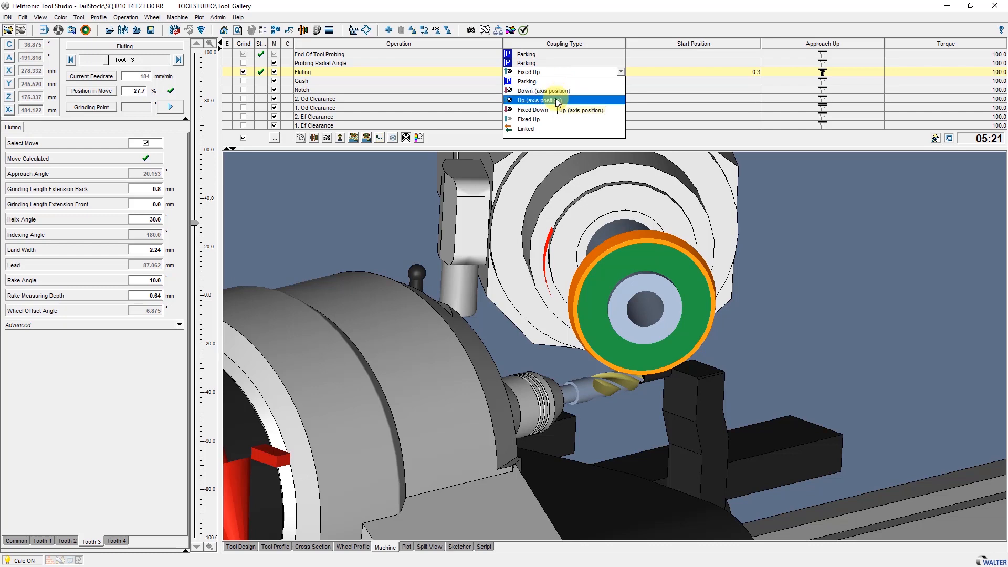
{"action": "mouse_move", "coordinate": [554, 109]}
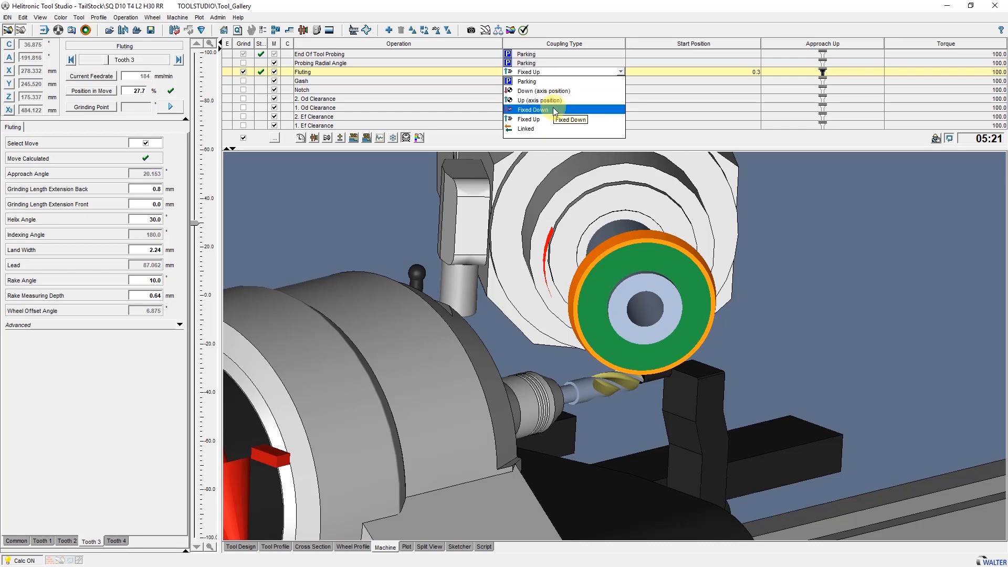
{"action": "mouse_move", "coordinate": [546, 119]}
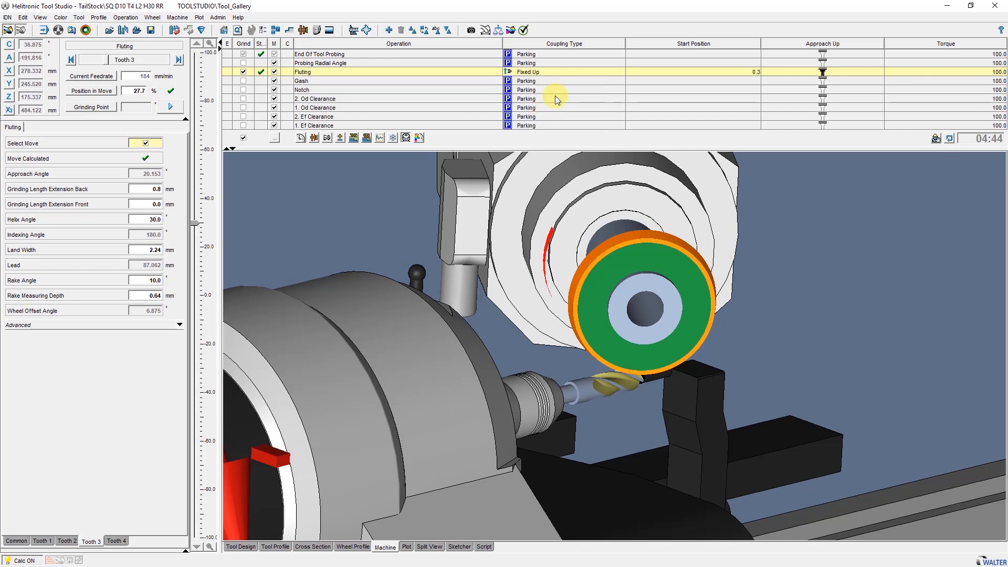
{"action": "mouse_move", "coordinate": [647, 75]}
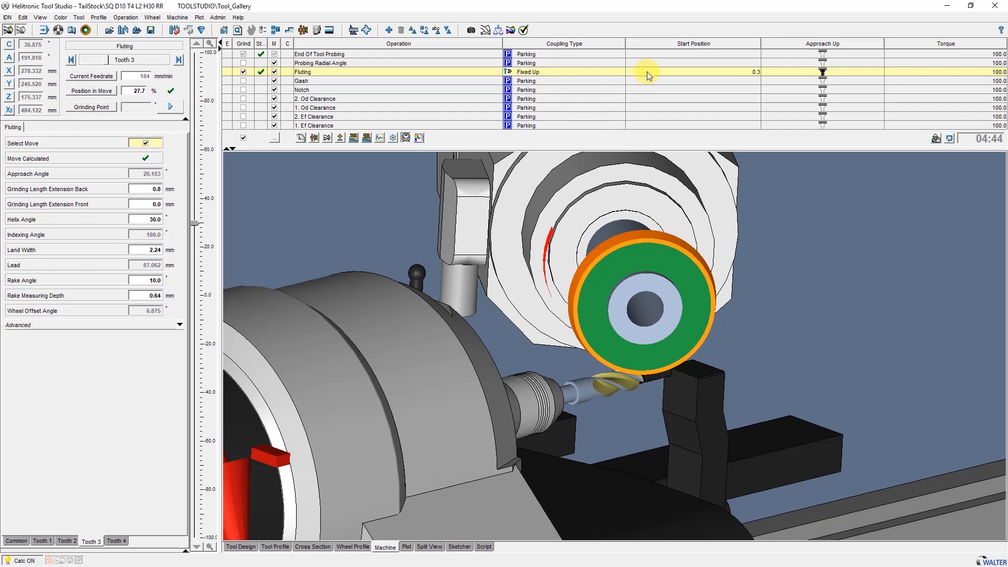
{"action": "mouse_move", "coordinate": [811, 73]}
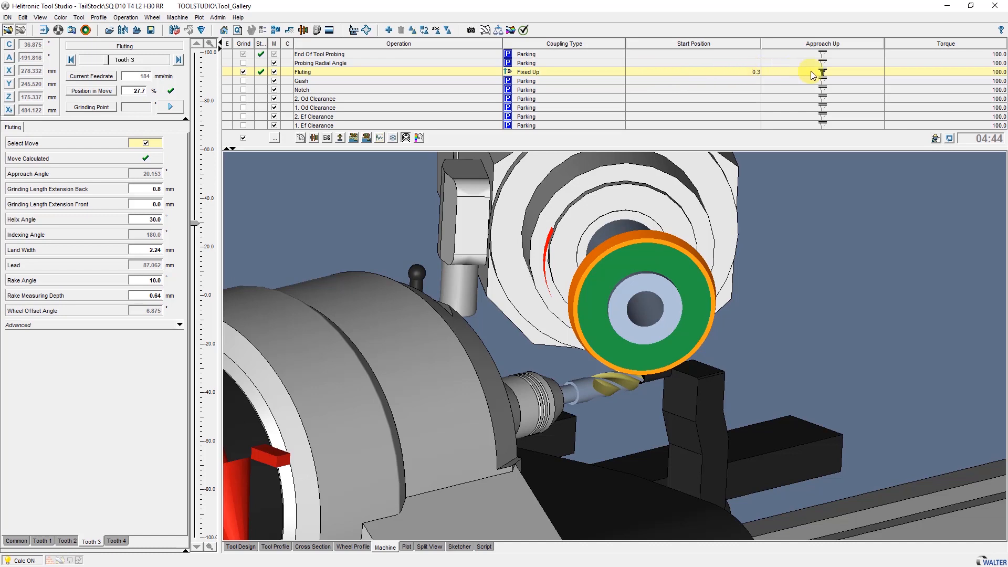
{"action": "mouse_move", "coordinate": [822, 73]}
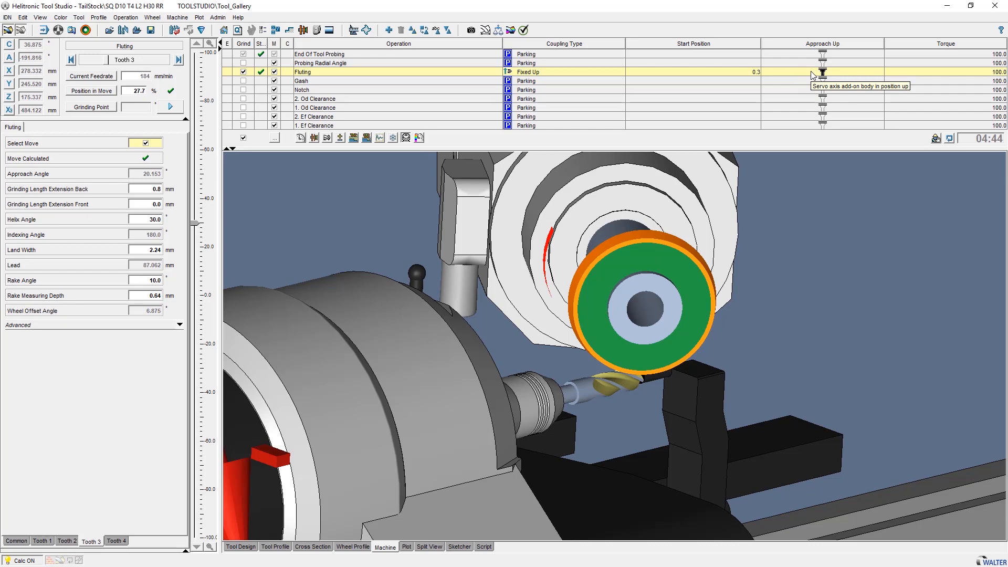
{"action": "mouse_move", "coordinate": [263, 102]}
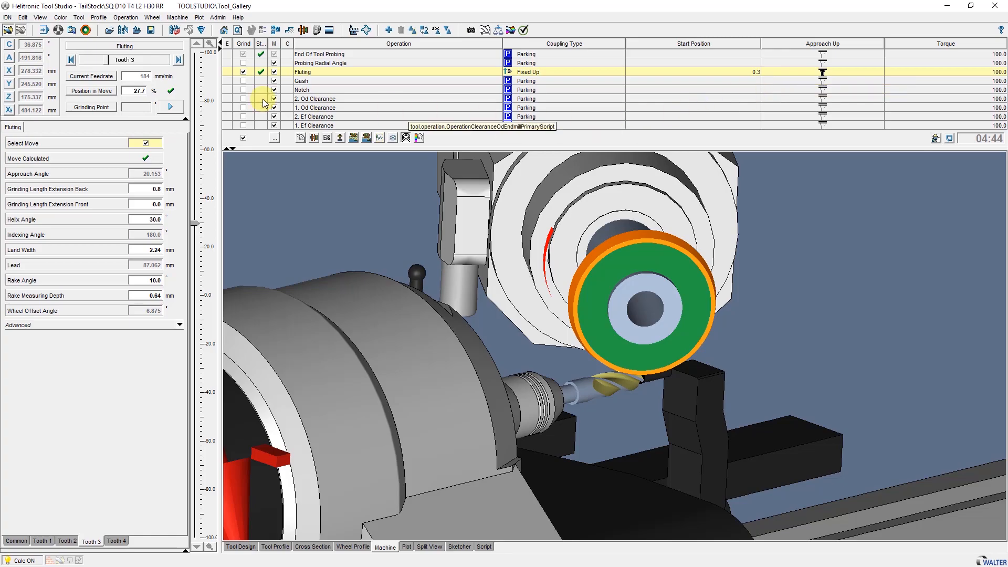